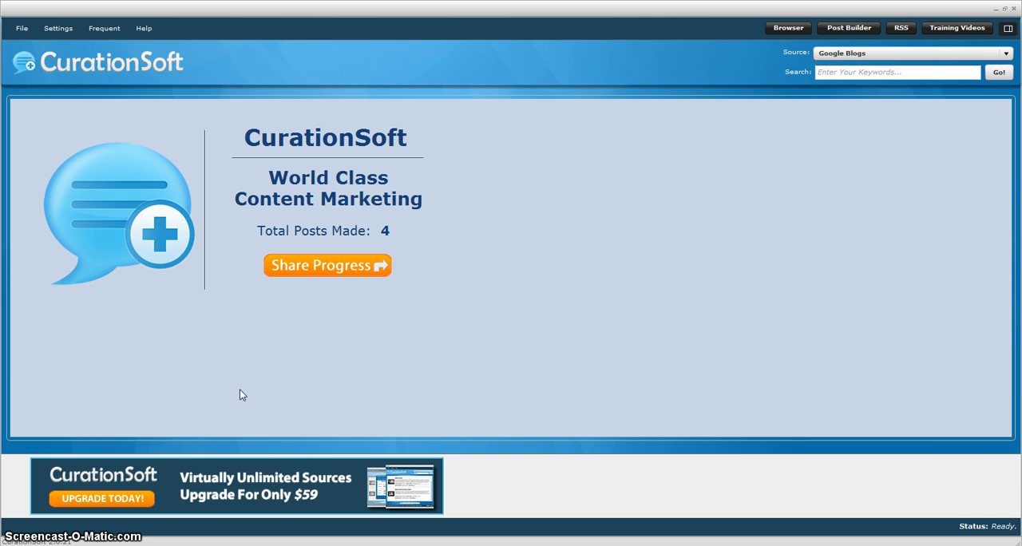
mouse_move(59, 28)
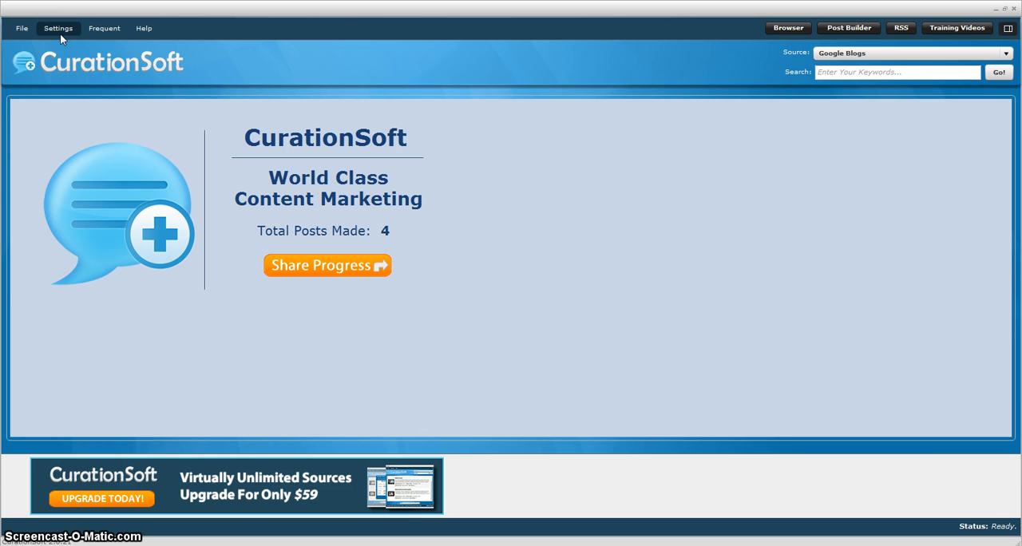
Review CurationSoft's General Settings, Frequently Used options and the drag-and-drop format choices
click(58, 27)
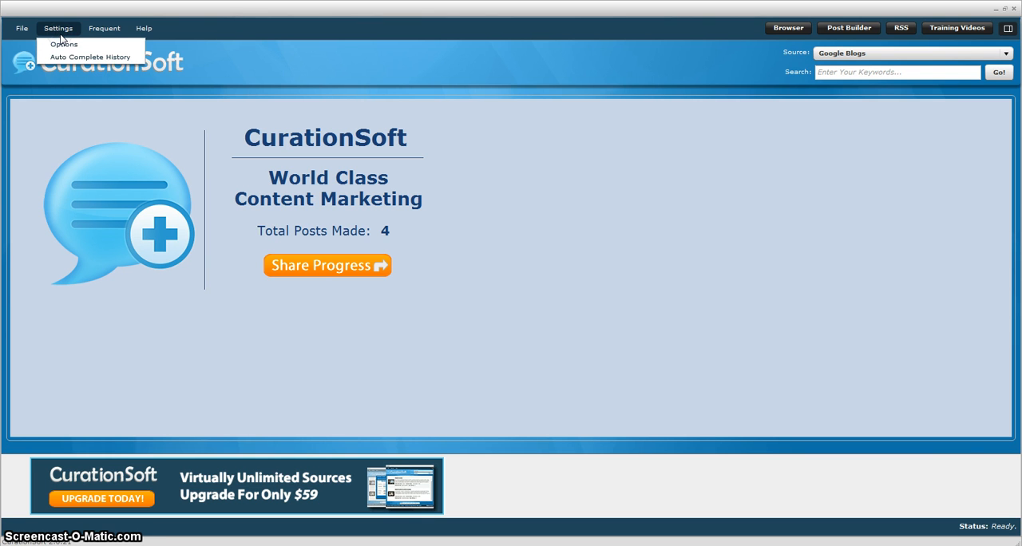
click(104, 28)
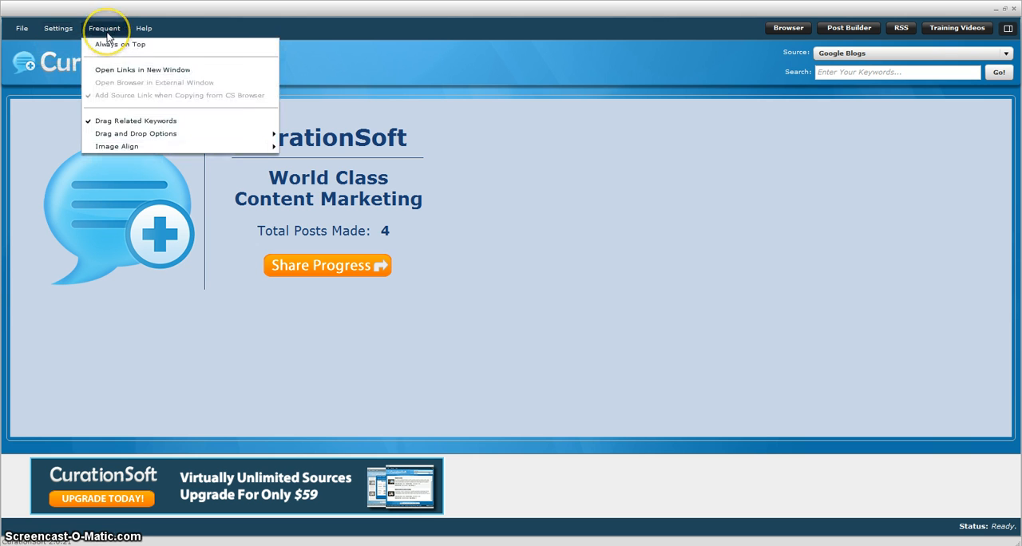
mouse_move(135, 120)
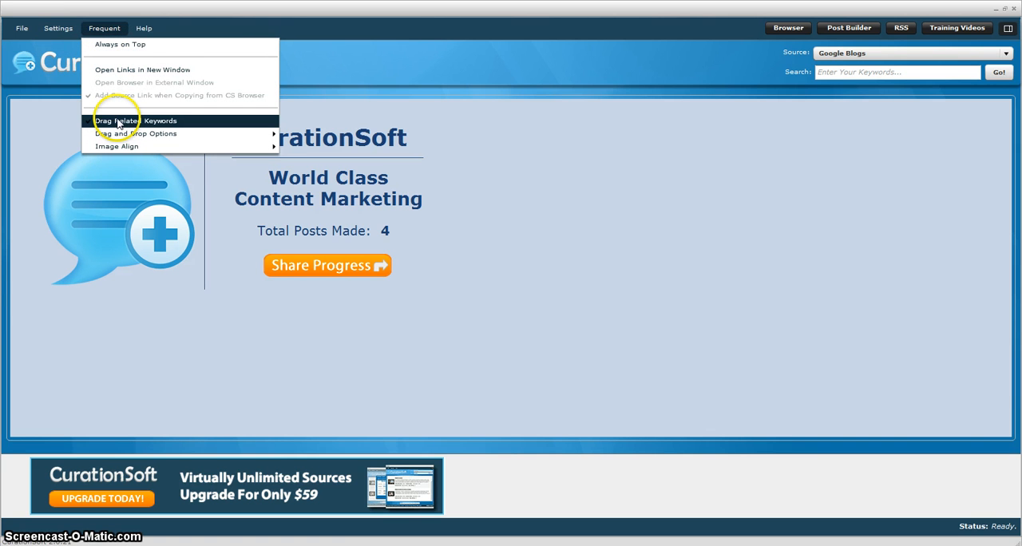
click(133, 121)
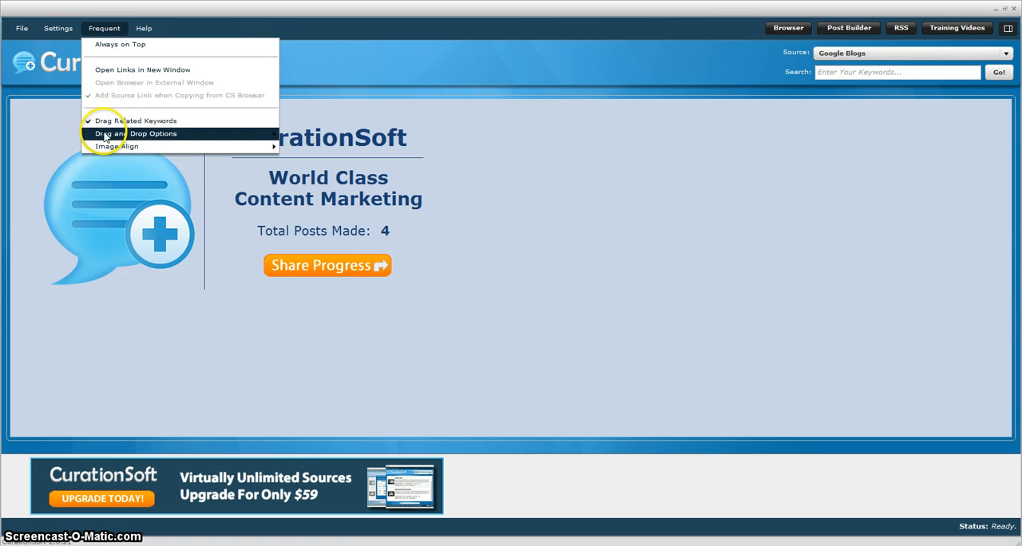
mouse_move(276, 146)
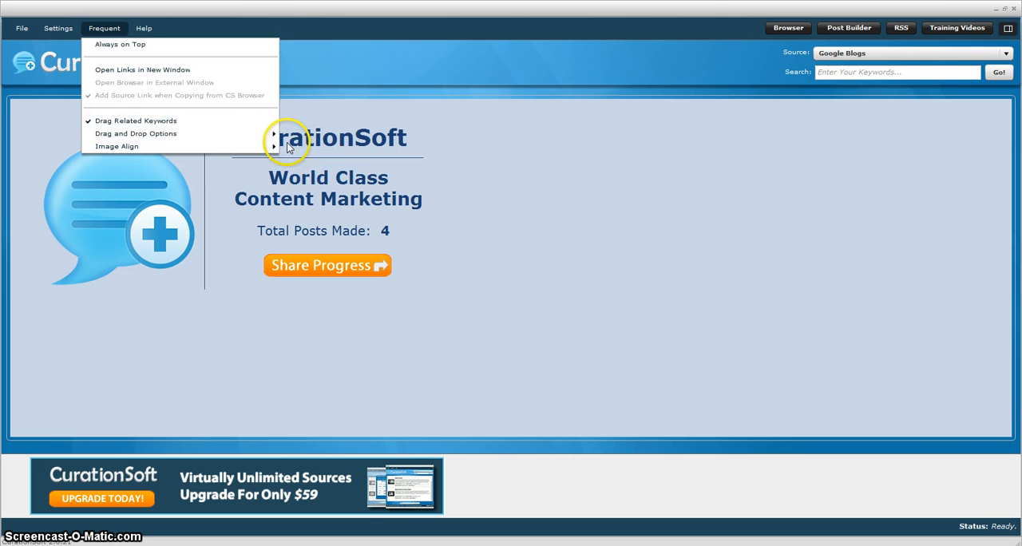
mouse_move(136, 133)
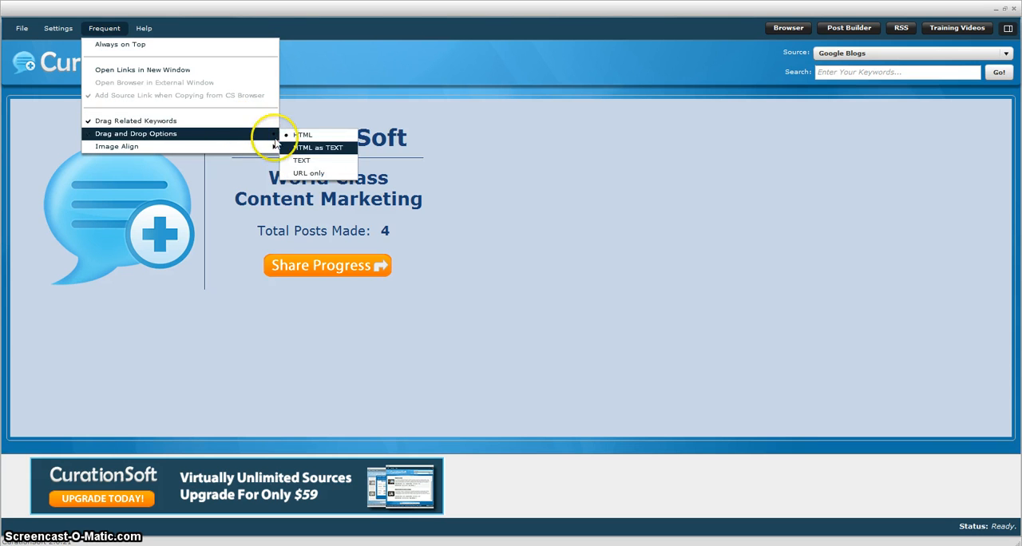
mouse_move(301, 134)
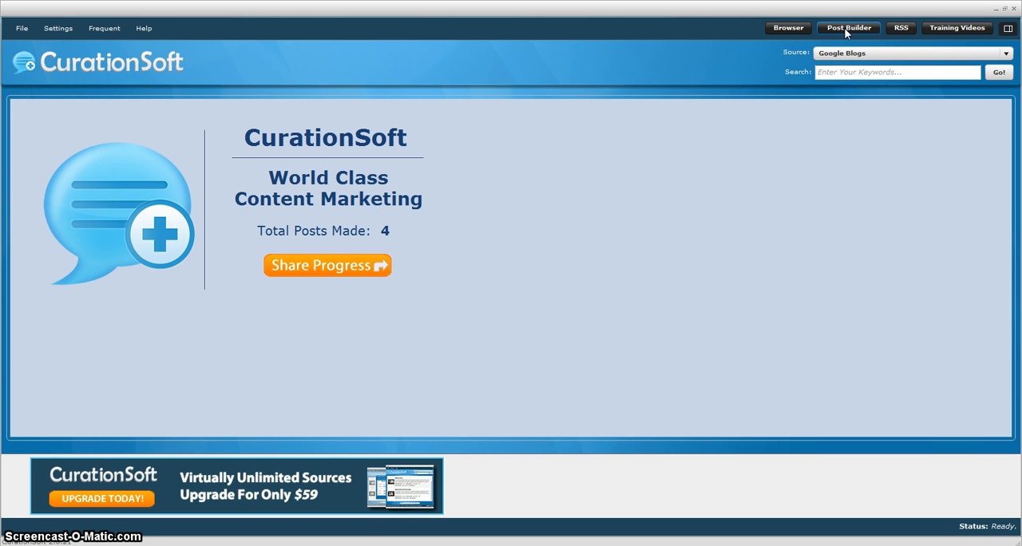
mouse_move(900, 27)
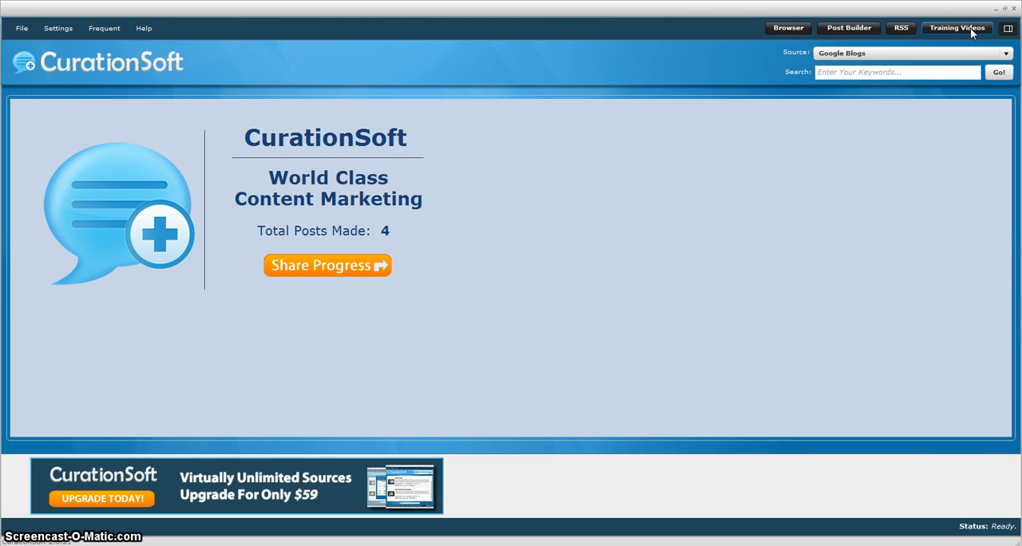
mouse_move(971, 33)
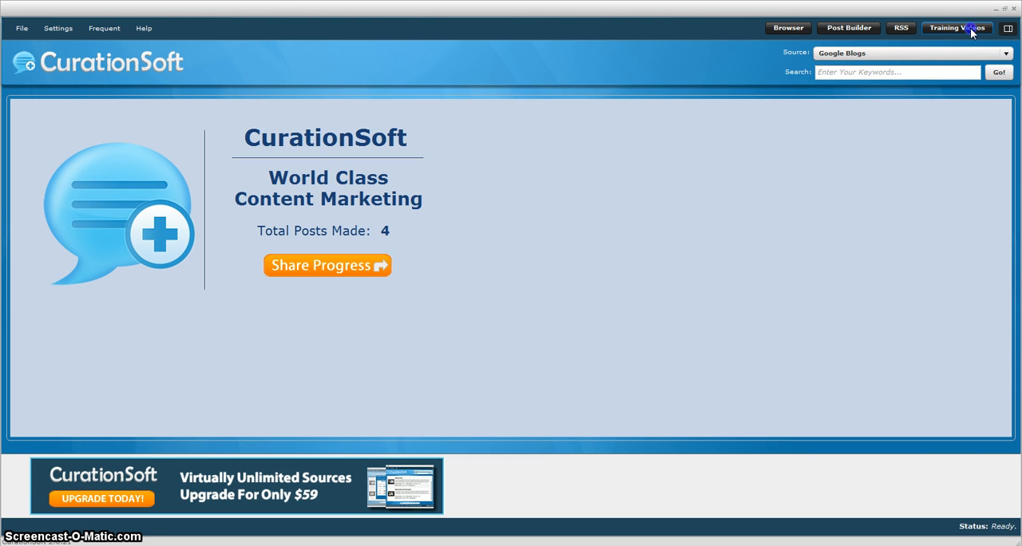
Browse the CurationSoft training videos page down to the later tutorial entries
click(956, 27)
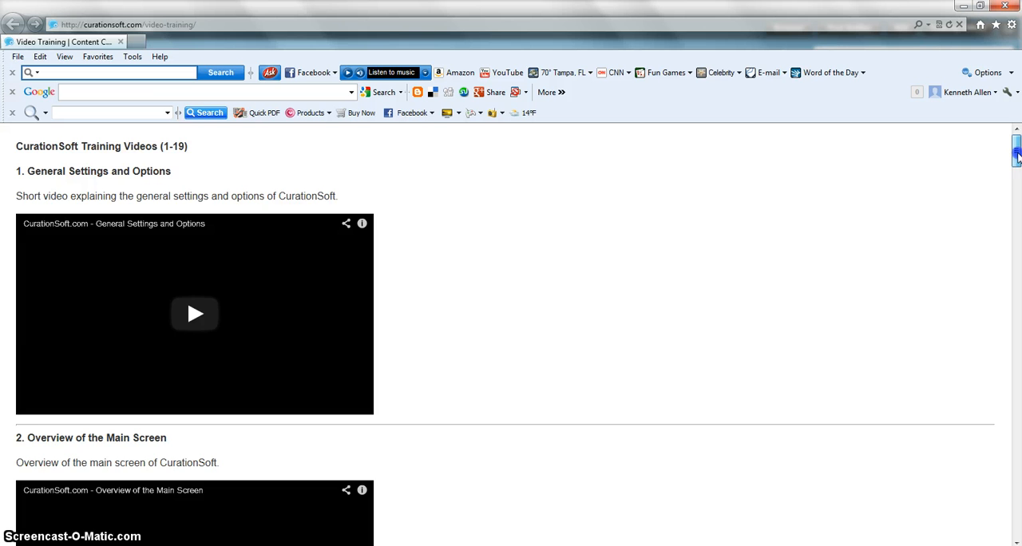
scroll(down, 3)
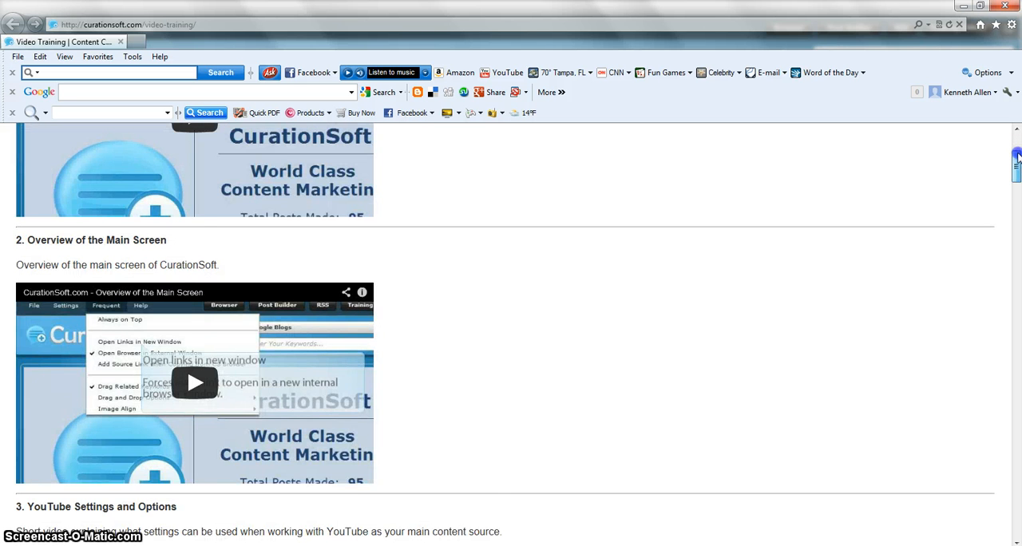
scroll(down, 3)
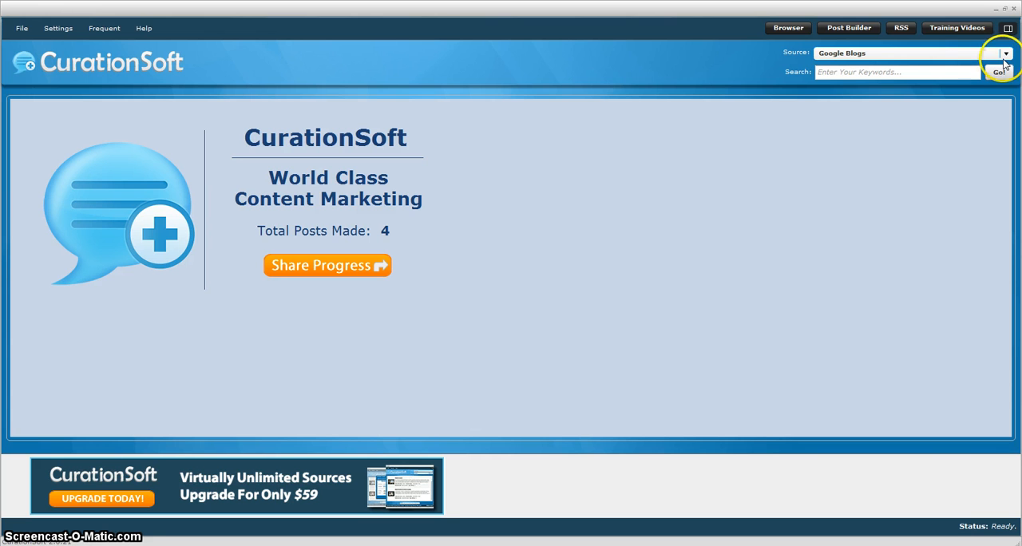
click(1005, 53)
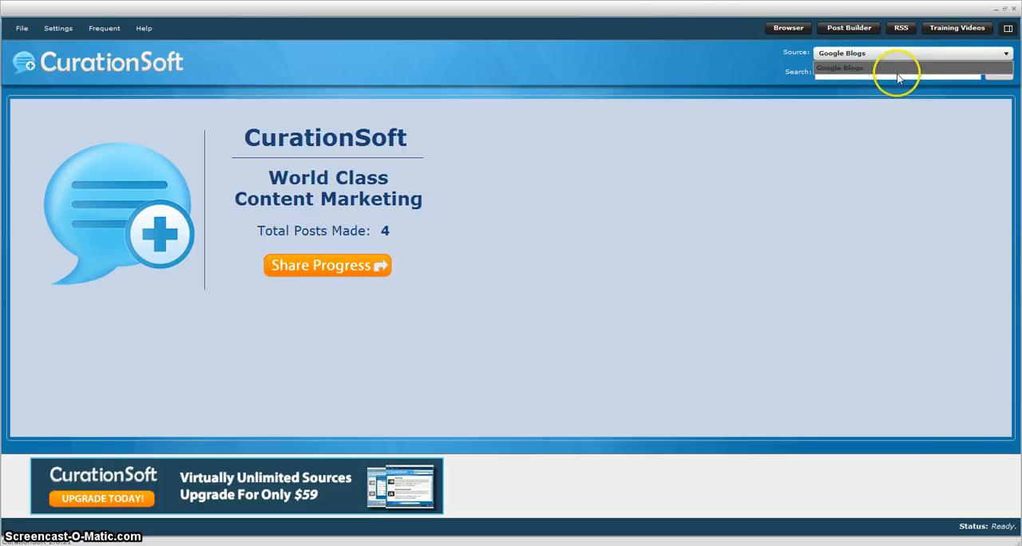
click(840, 68)
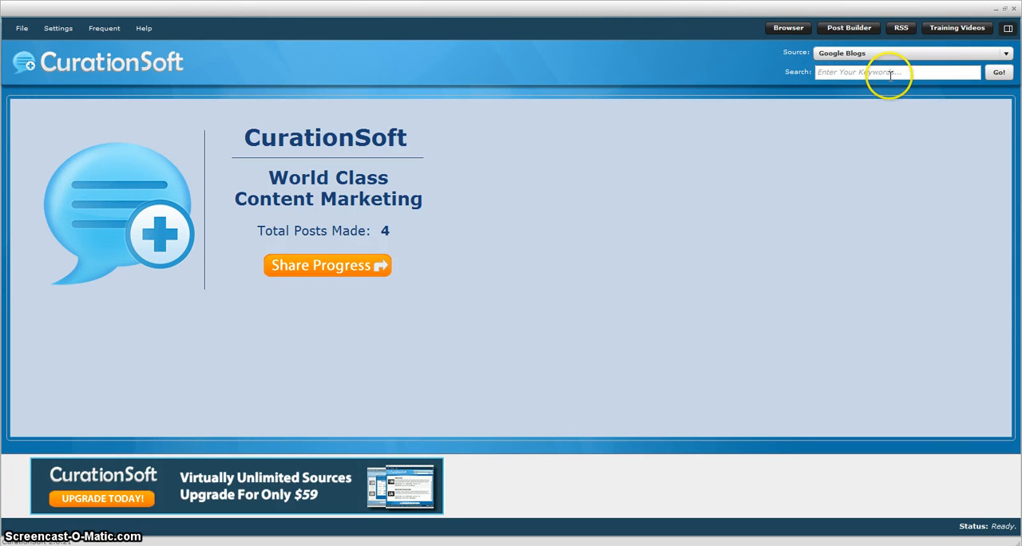
click(897, 72)
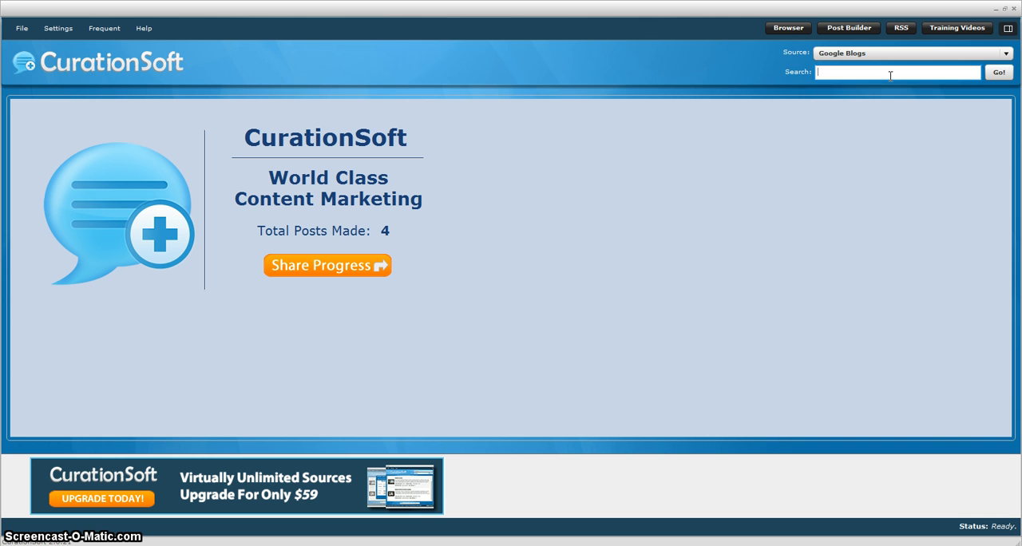
text(weight)
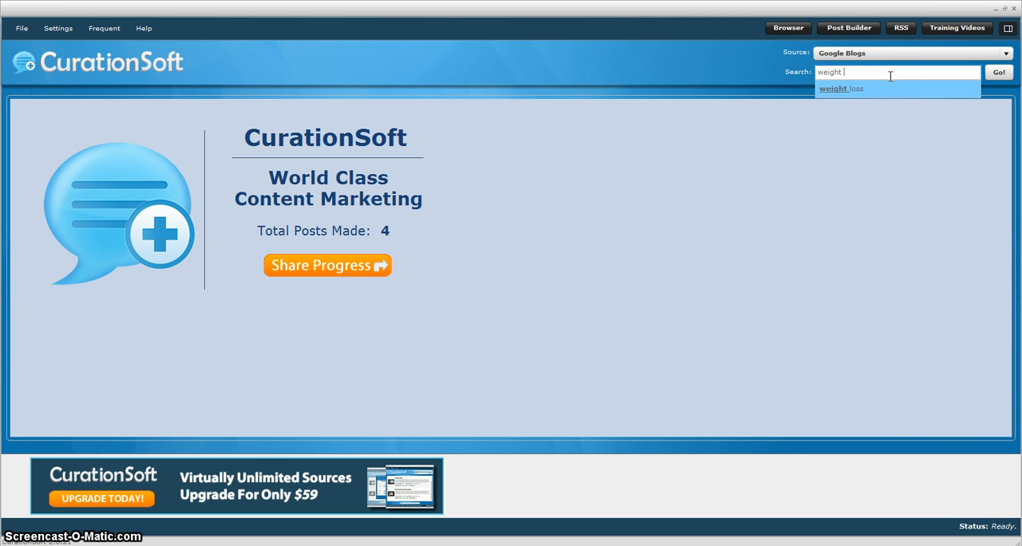
click(998, 71)
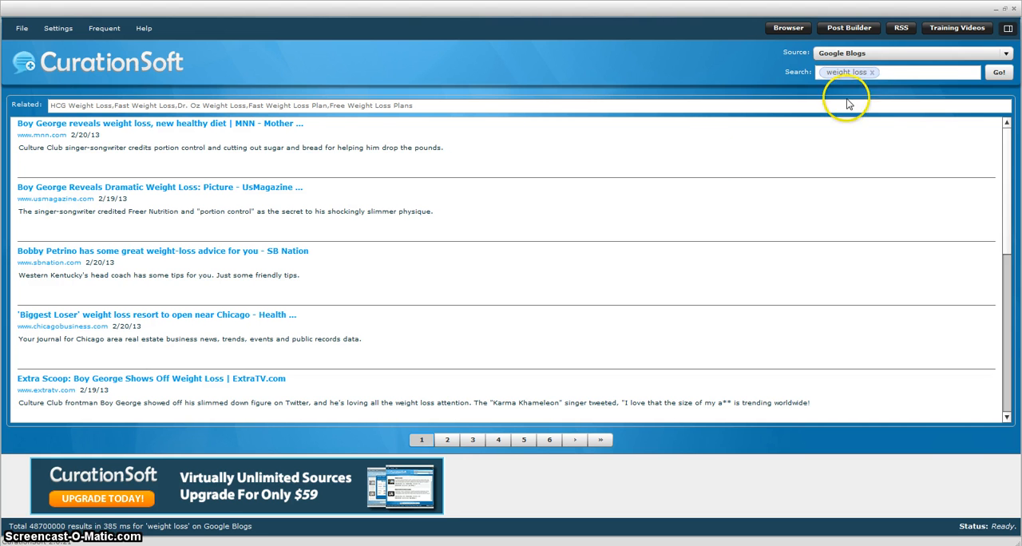
mouse_move(399, 312)
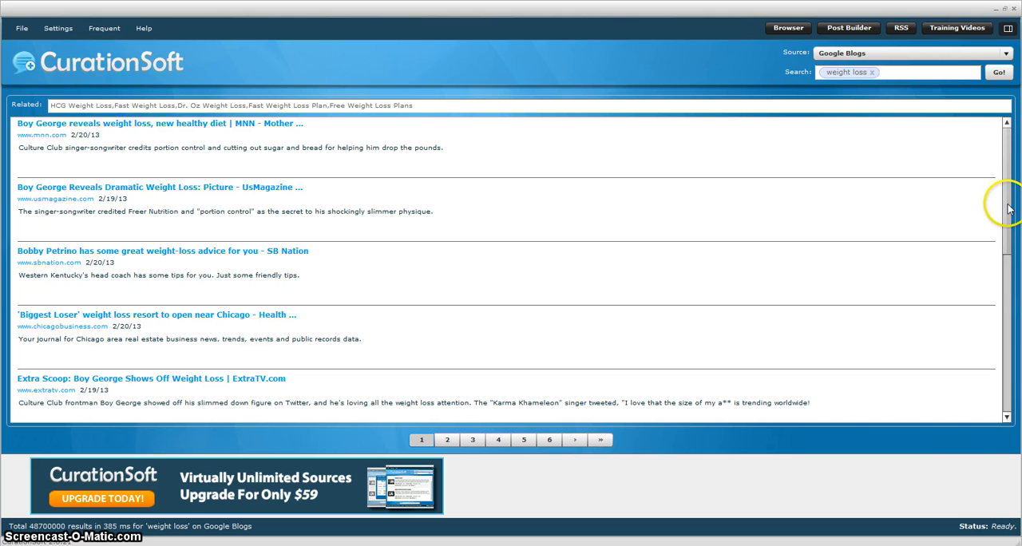
scroll(down, 3)
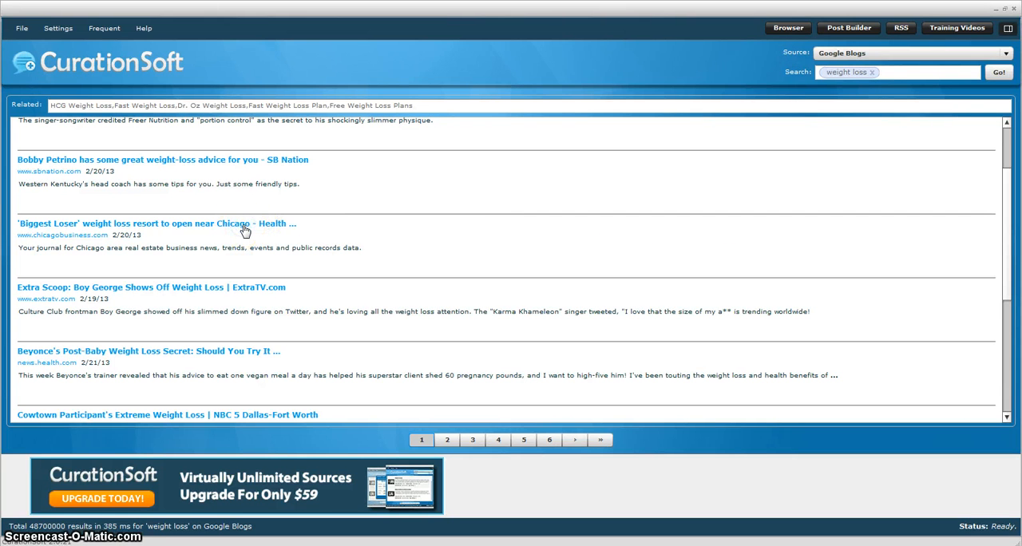
click(156, 223)
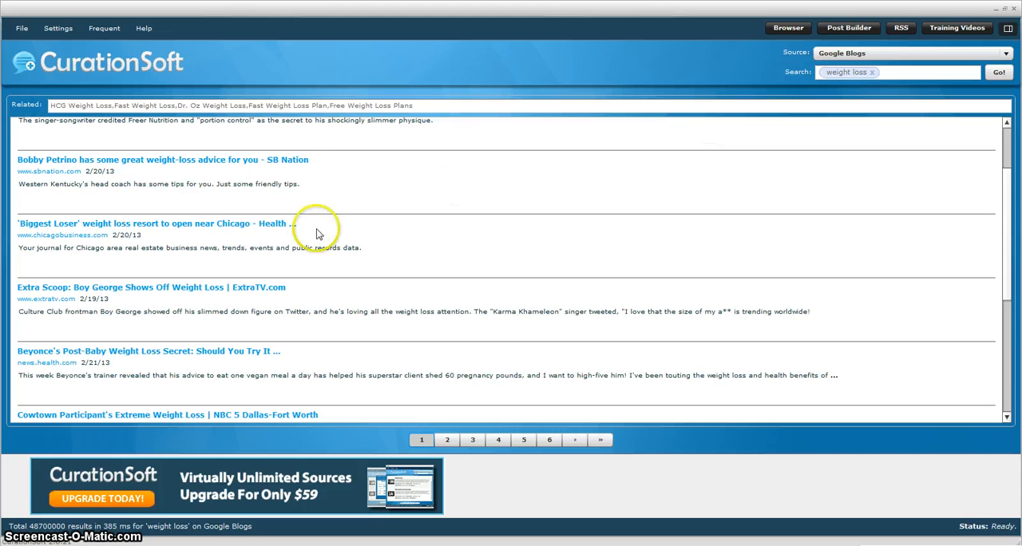
mouse_move(190, 290)
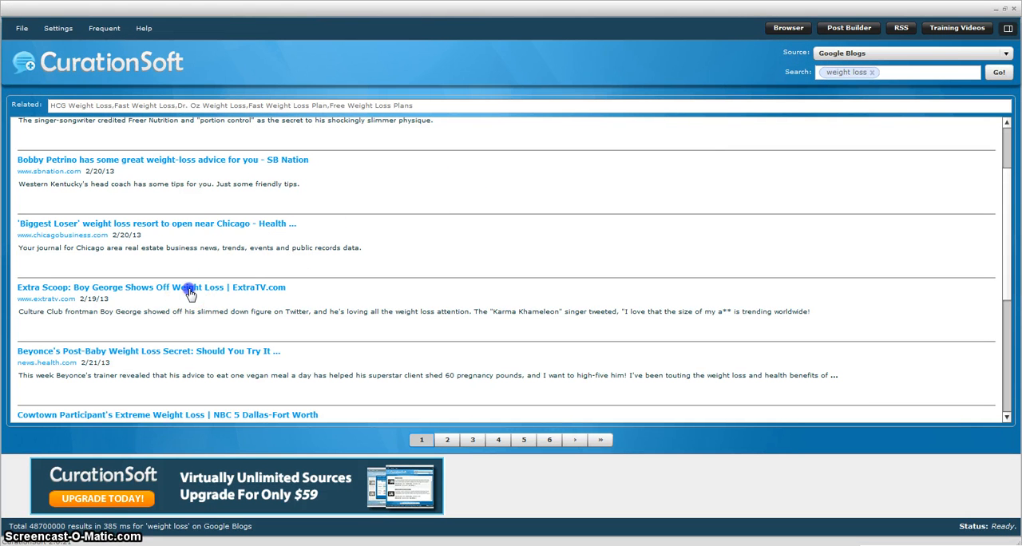
Read the 'Extra Scoop: Boy George Shows Off Weight Loss' article from the results
click(150, 287)
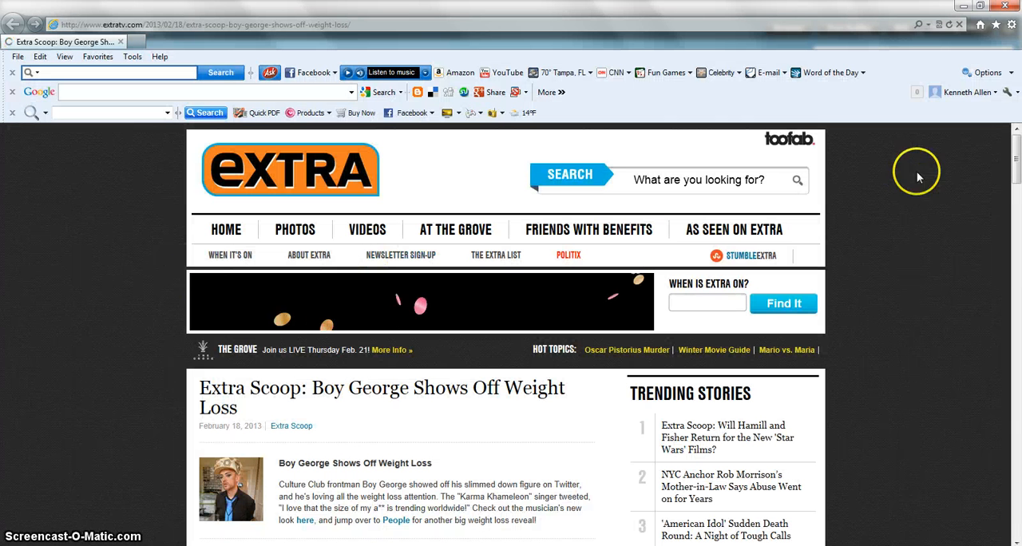
scroll(down, 3)
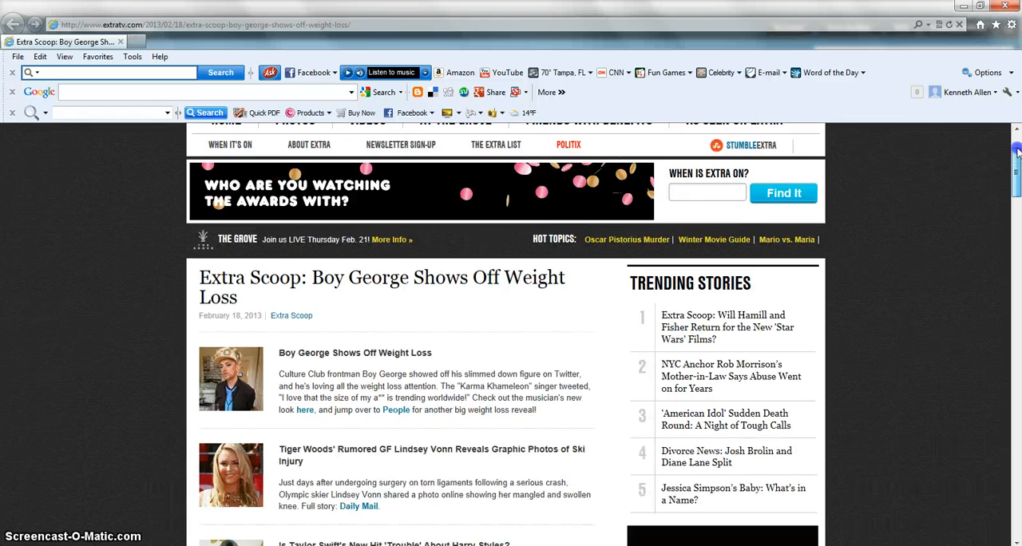
scroll(down, 3)
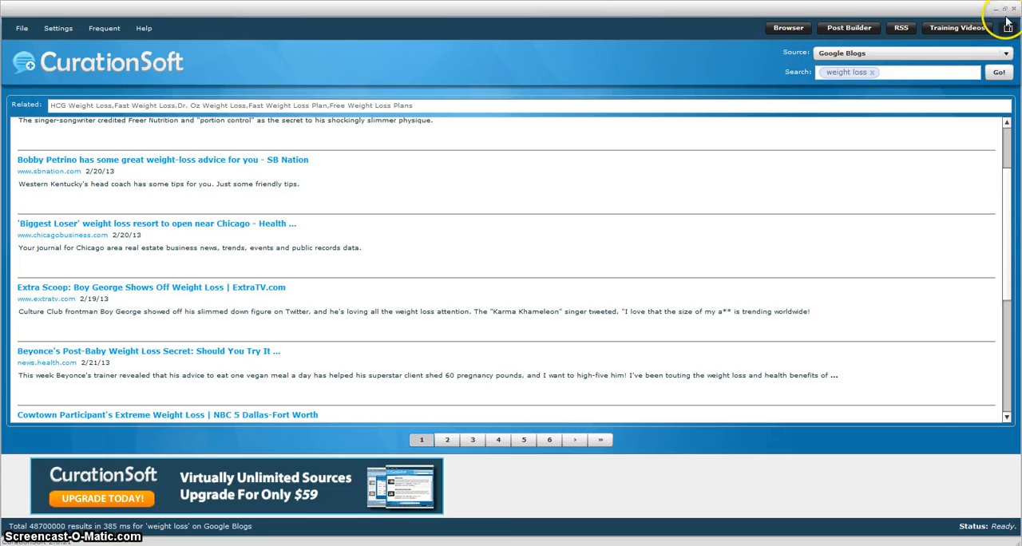
Restore the CurationSoft window down and drag it toward the top-left of the desktop
click(1005, 9)
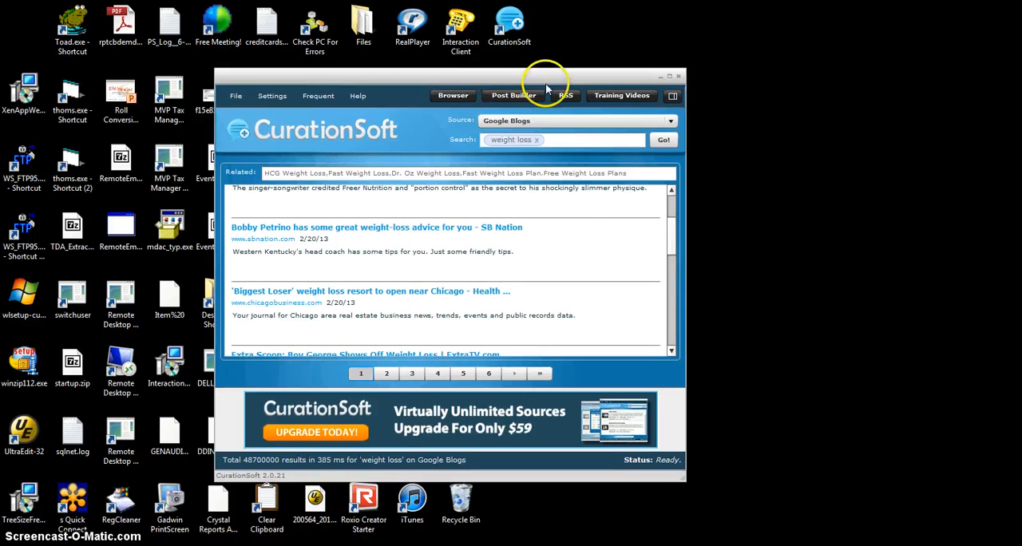
drag(547, 75, 341, 38)
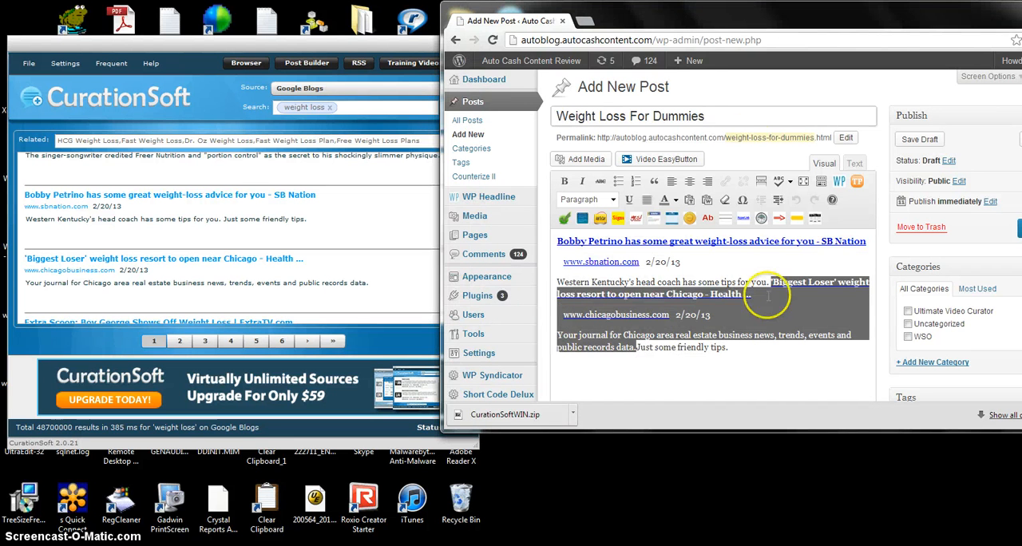
mouse_move(599, 219)
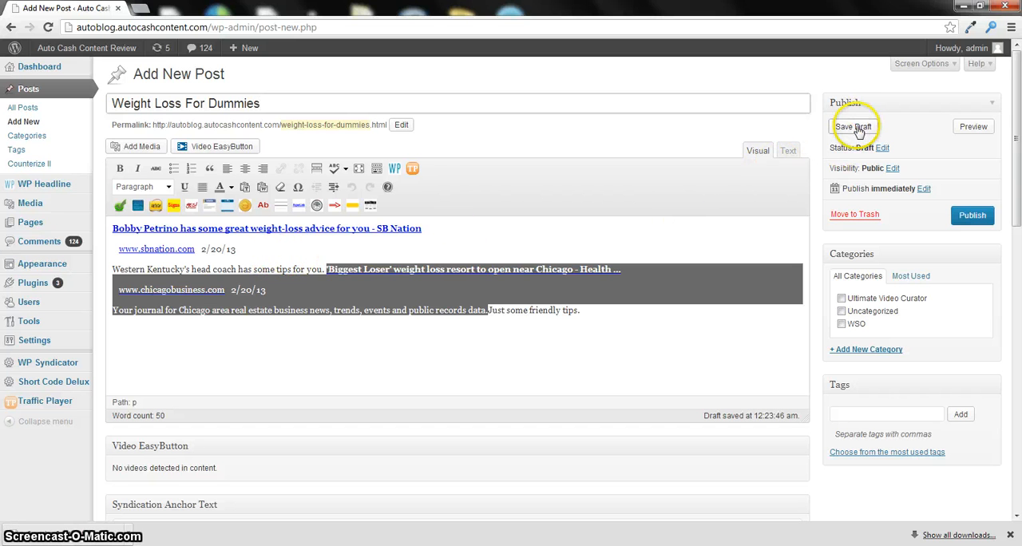
Save the 'Weight Loss For Dummies' post as a draft and return focus to the editor
click(854, 126)
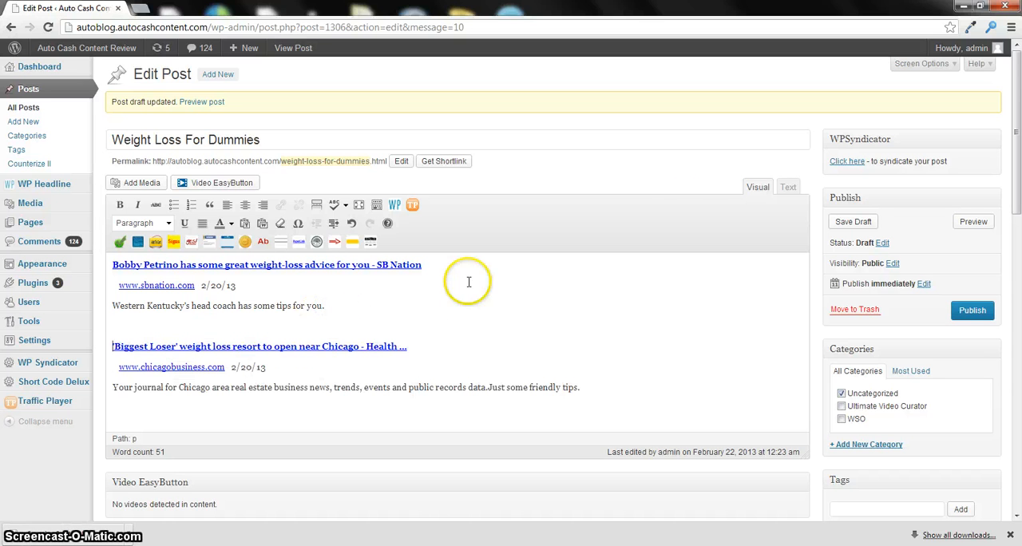
click(853, 221)
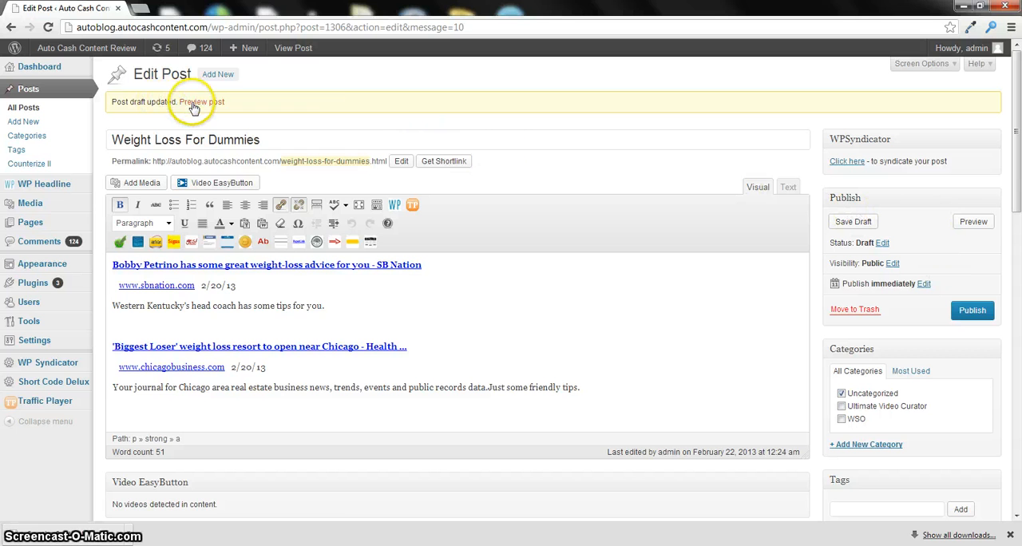
Preview the saved draft with both curated snippets on the blog, then close Internet Explorer
click(206, 102)
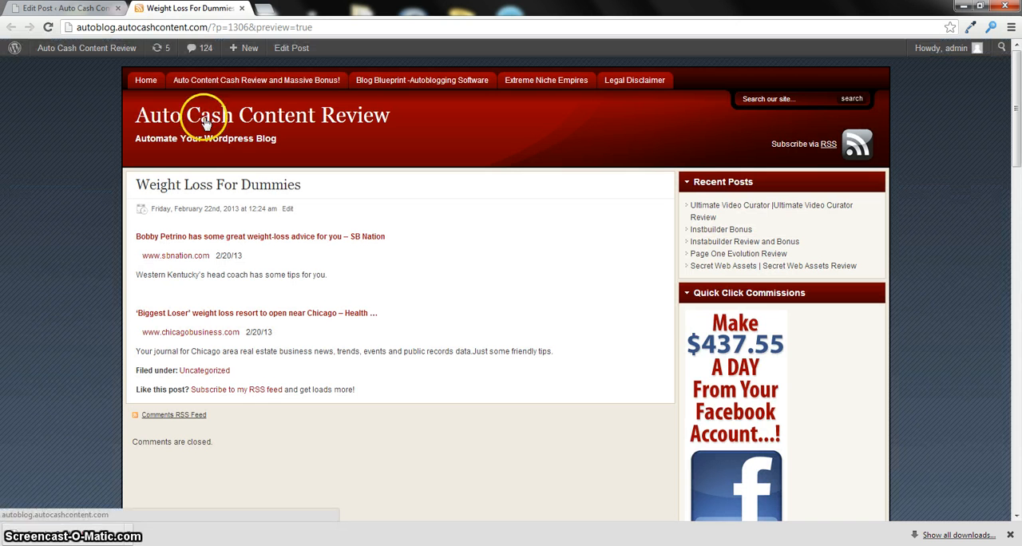
mouse_move(237, 237)
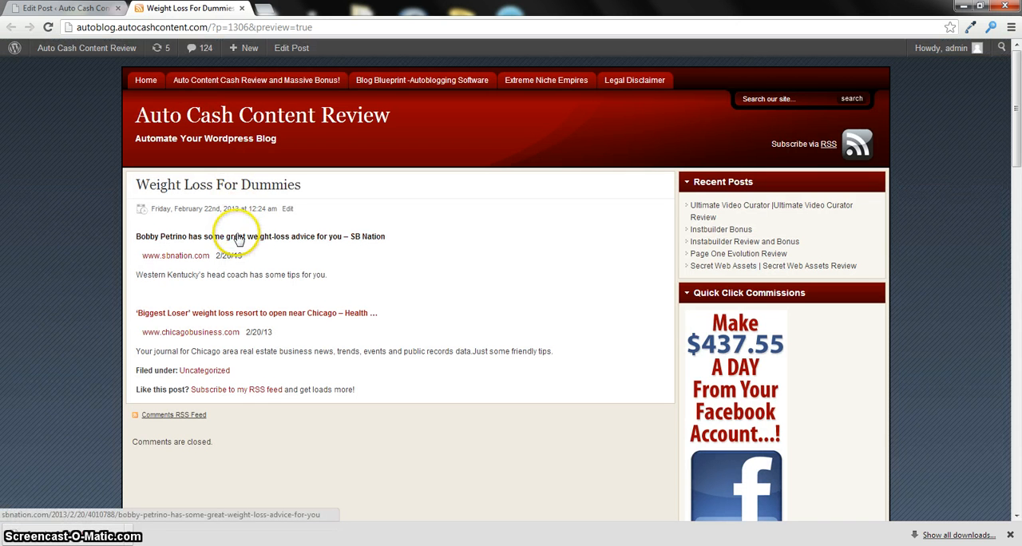
mouse_move(306, 351)
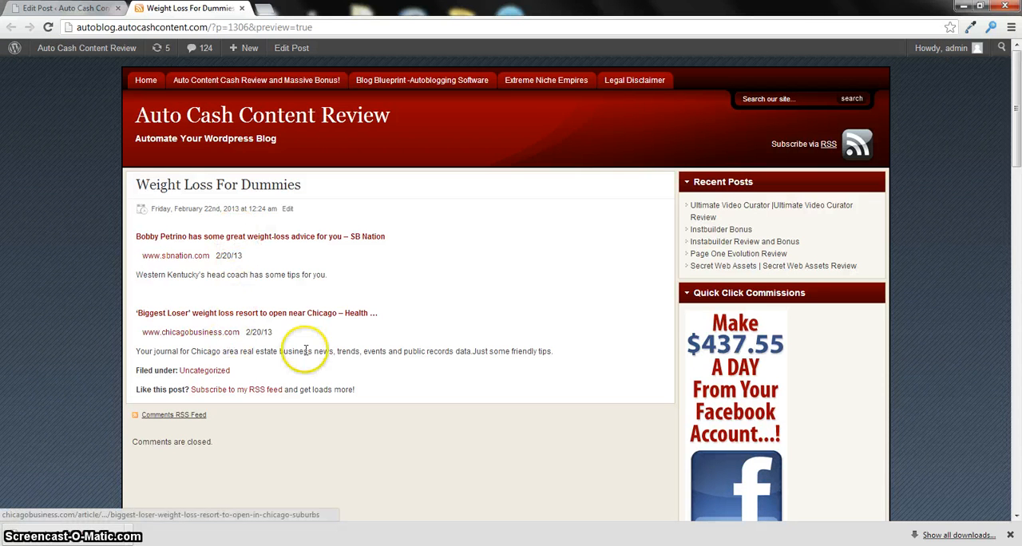
mouse_move(454, 355)
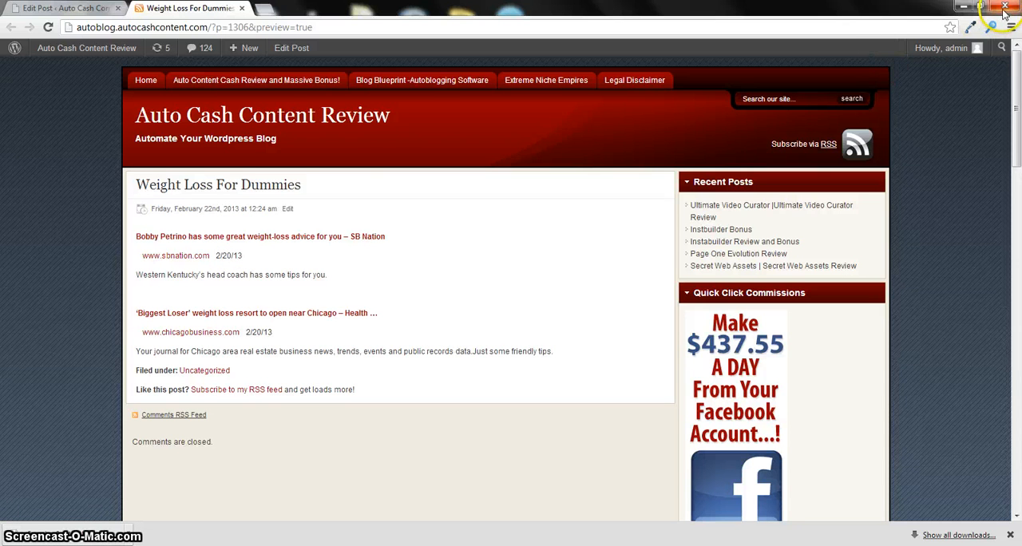
click(1004, 7)
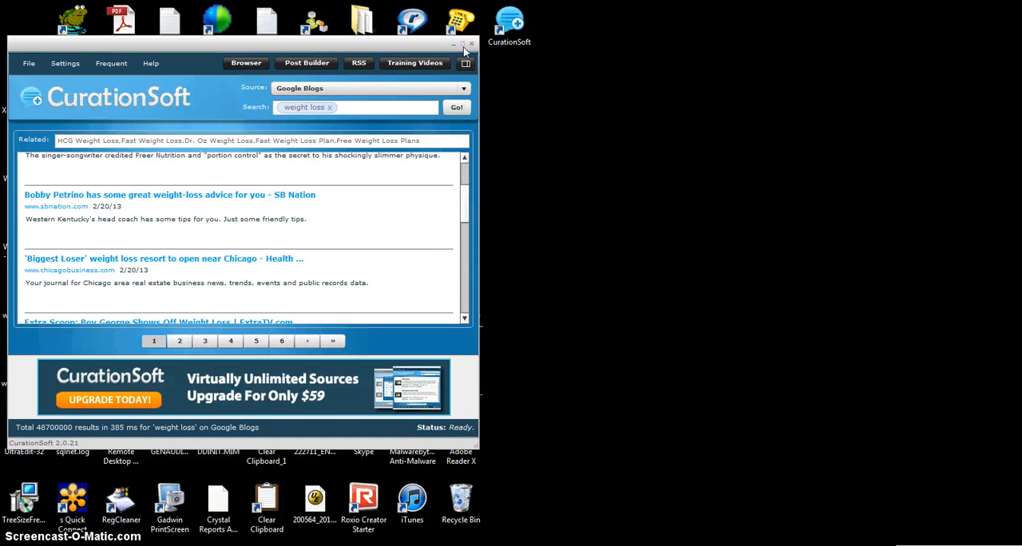
Maximize the CurationSoft window to show the Google Blogs weight loss results full-screen
click(452, 44)
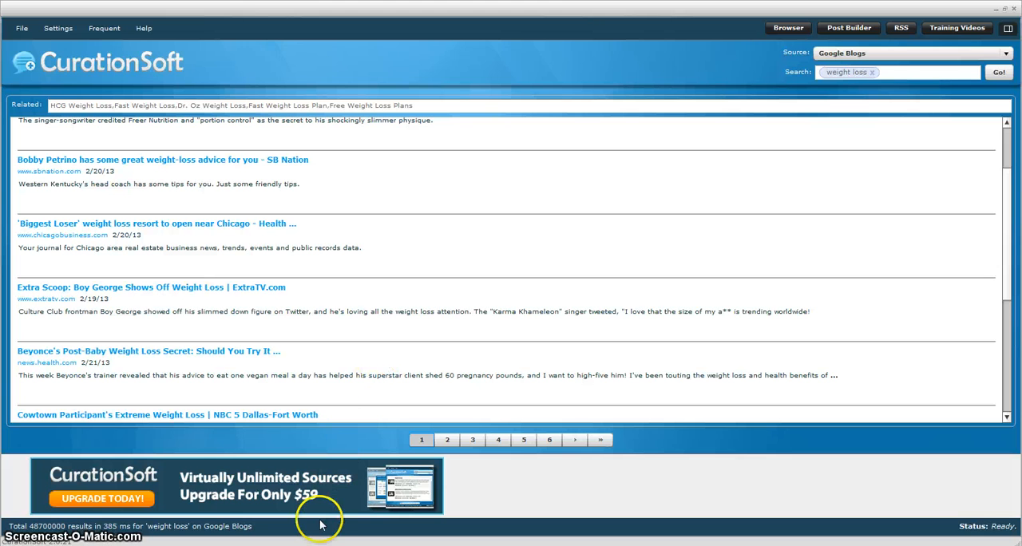
mouse_move(319, 519)
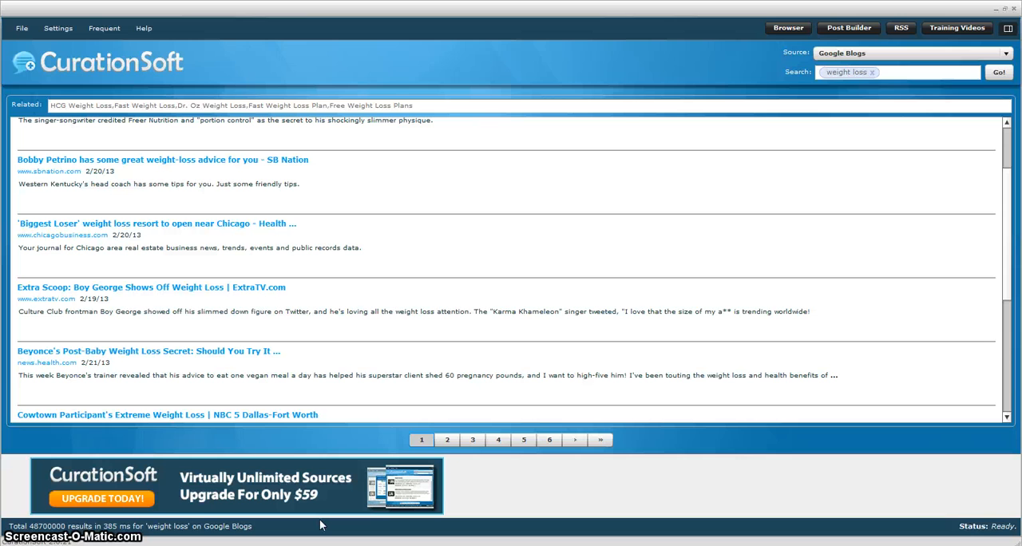